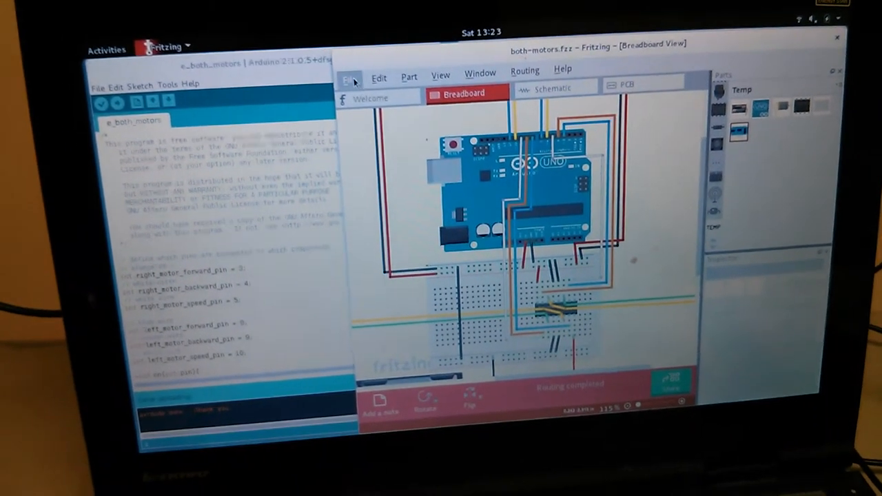
Load the f_untethered sketch from challenge-bot/Documents/build-stages, replacing the both-motors breadboard
left_click(350, 78)
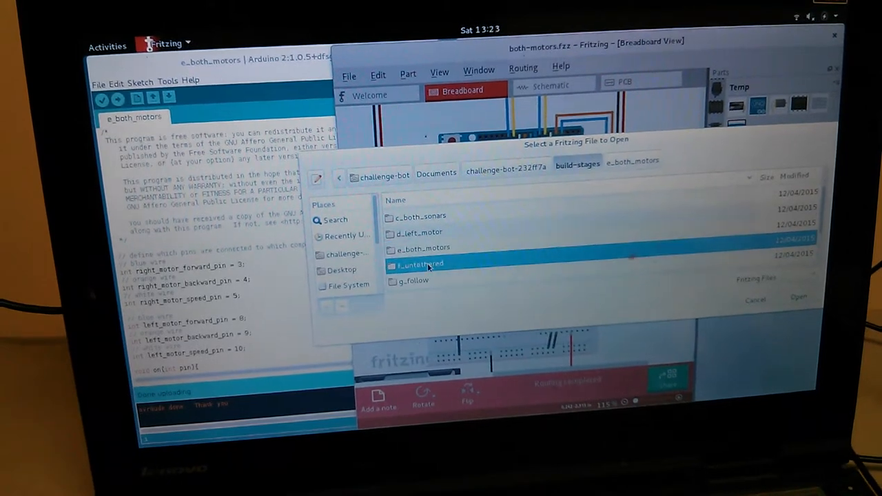
left_click(798, 297)
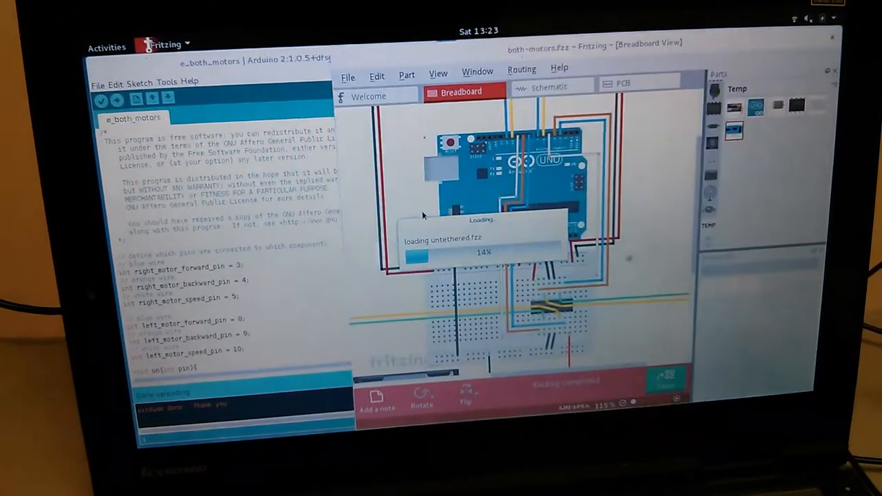